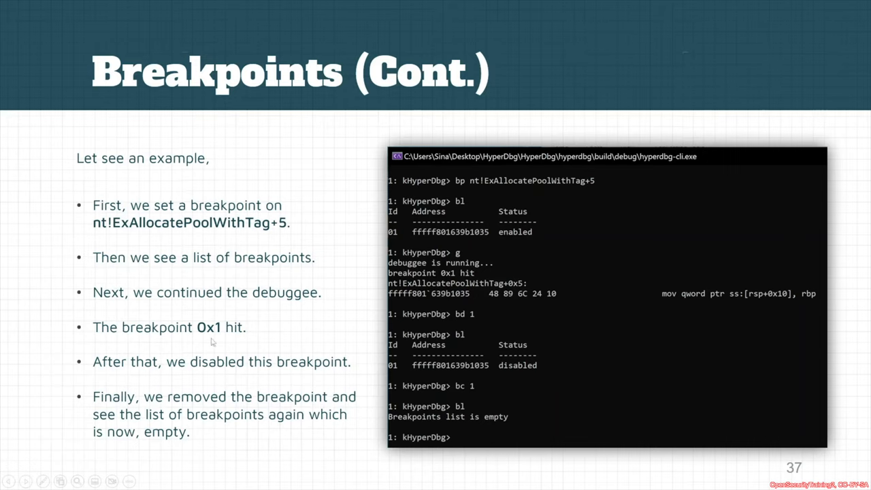
{"action": "mouse_move", "coordinate": [460, 290]}
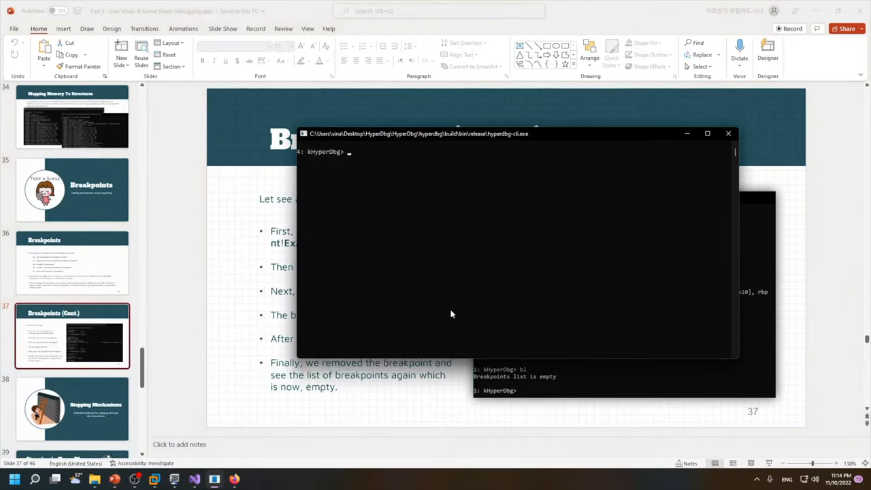
- Clear the console and disassemble 100 bytes of nt!ExAllocatePoolWithTag with the u command
{"action": "type", "text": "bp"}
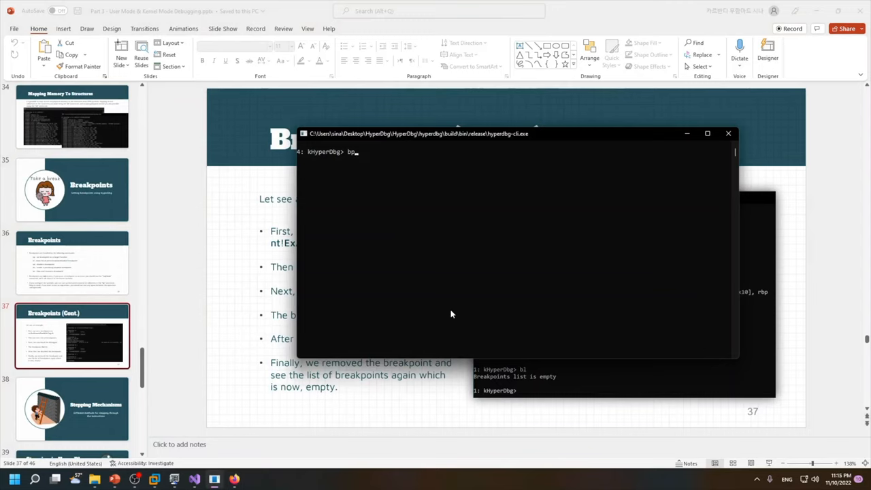
{"action": "type", "text": "lm m ntos"}
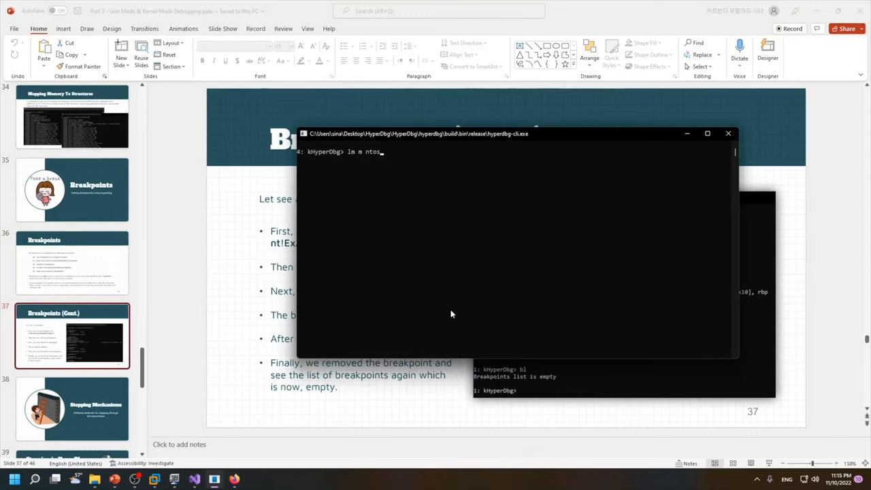
{"action": "type", "text": "cls"}
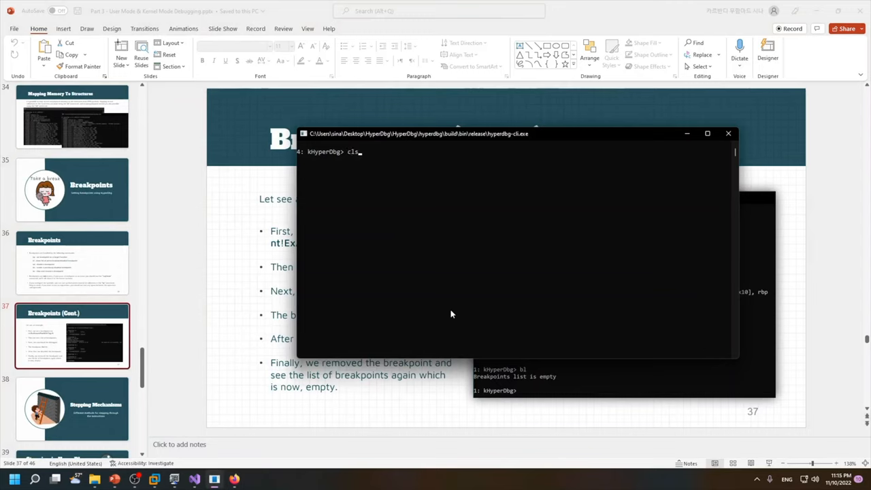
{"action": "type", "text": "u nt!ExAllocatePoolWithTag l 100"}
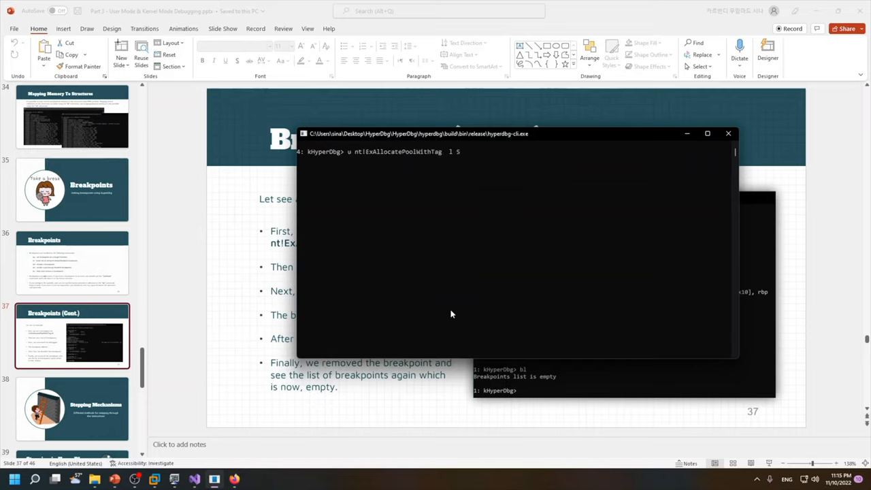
{"action": "key", "text": "enter"}
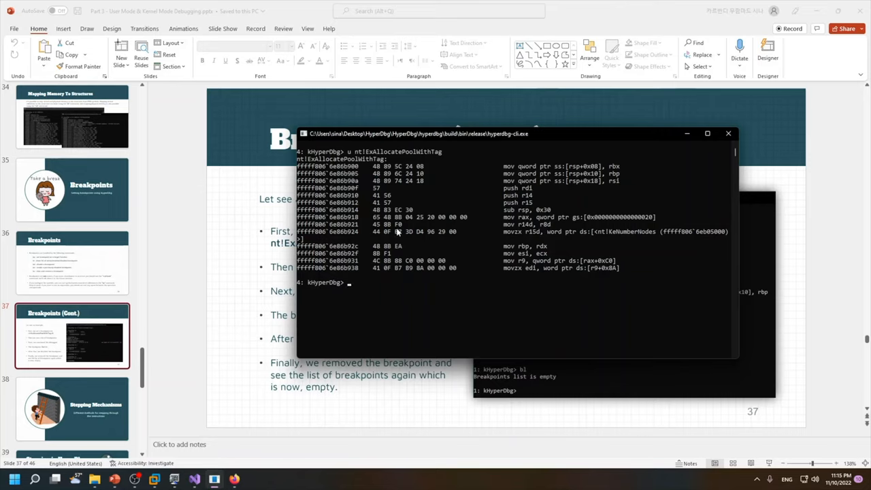
- Set a breakpoint with bp nt!ExAllocatePoolWithTag+a
{"action": "type", "text": "bp ntl!ExAllocatePoolWithTag"}
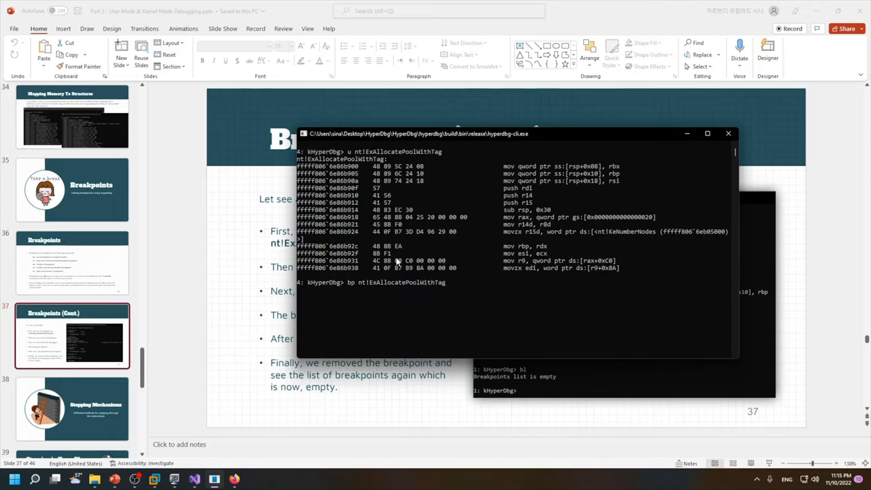
{"action": "type", "text": "+a"}
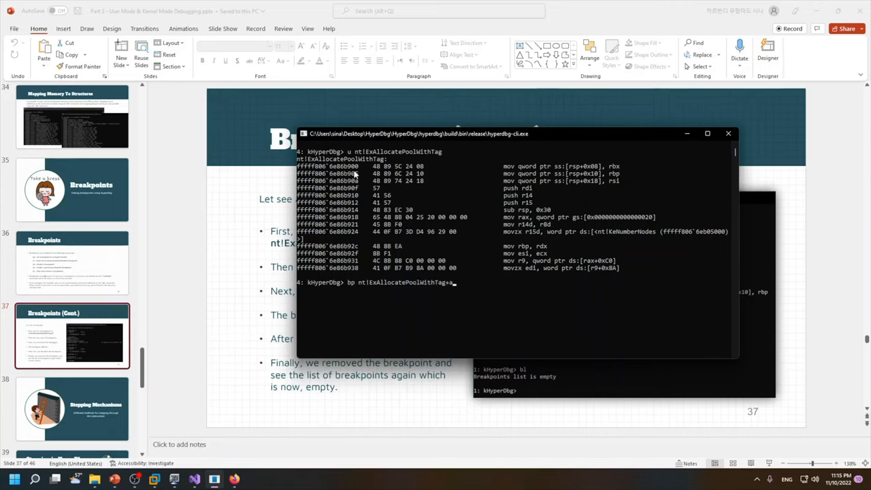
{"action": "mouse_move", "coordinate": [356, 186]}
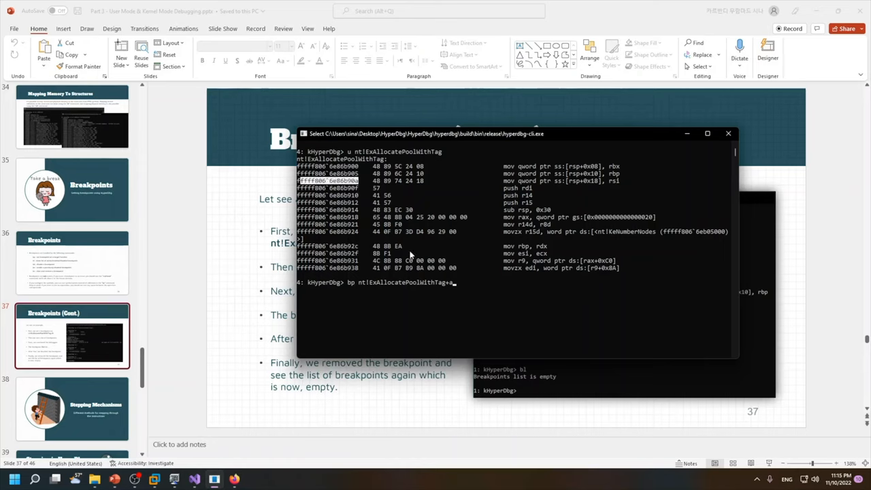
{"action": "mouse_move", "coordinate": [449, 289]}
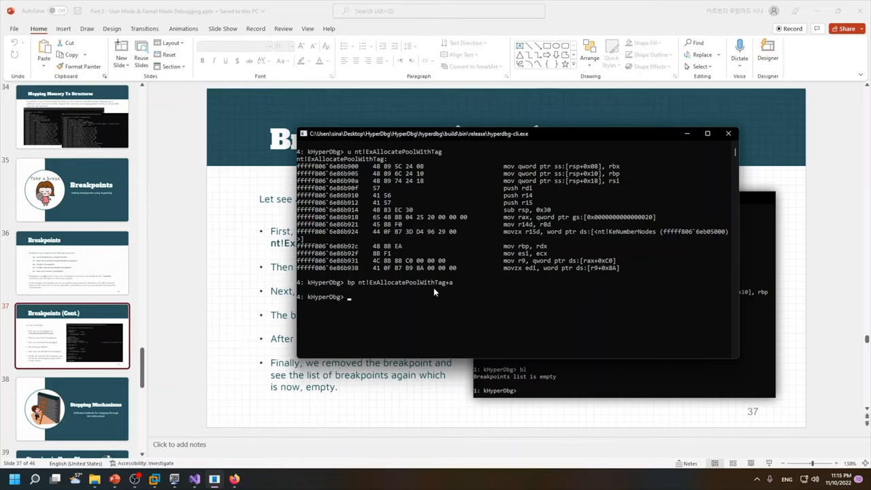
{"action": "type", "text": "b"}
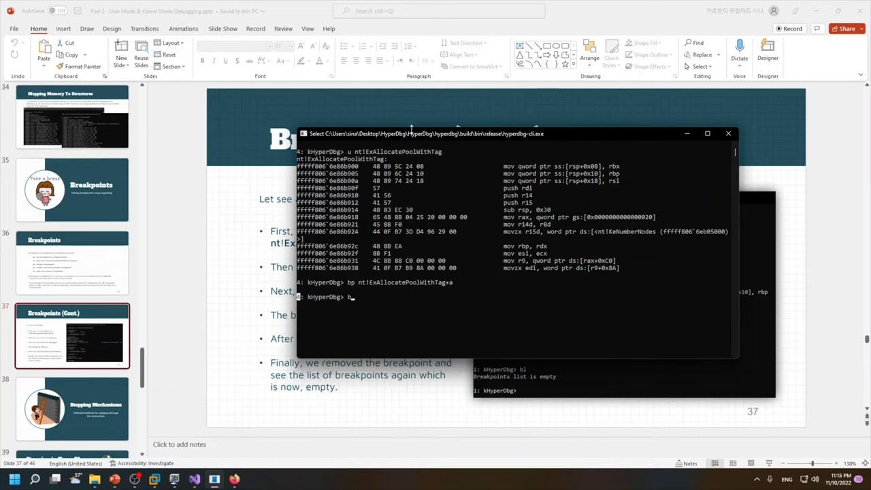
{"action": "left_click", "coordinate": [708, 133]}
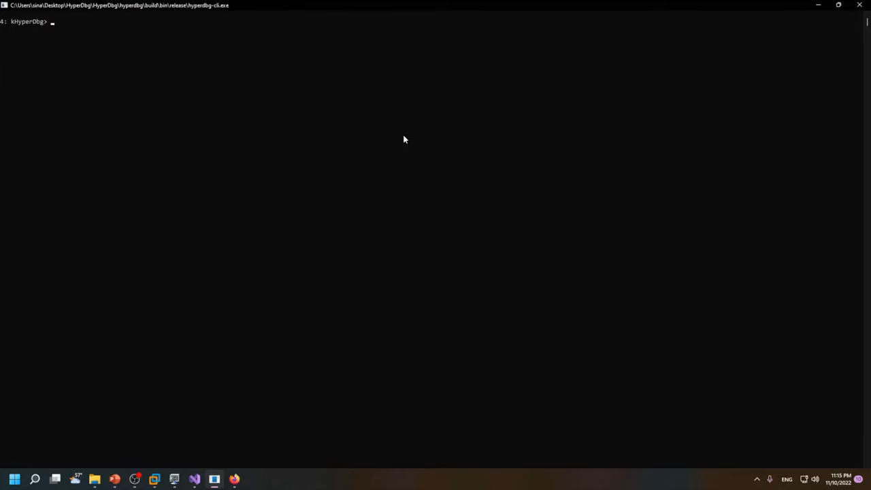
- List the breakpoint with bl as enabled, then resume with g until breakpoint 0x1 hits
{"action": "type", "text": "bl"}
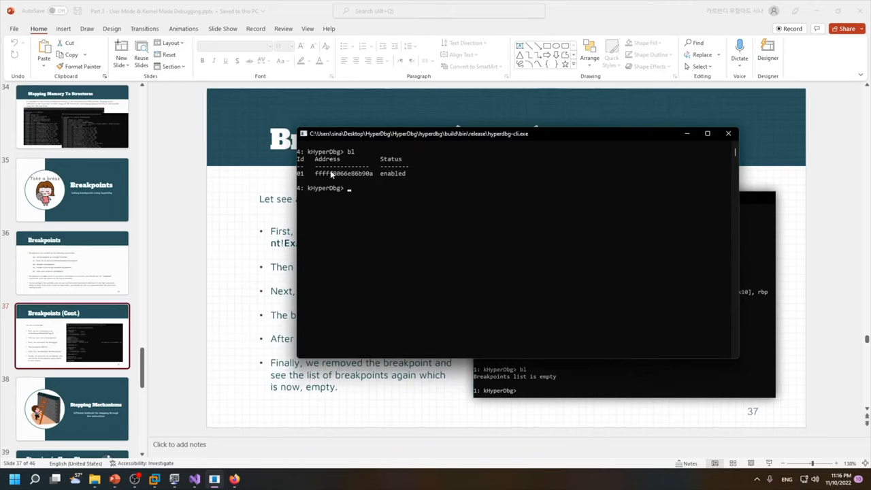
{"action": "type", "text": "g"}
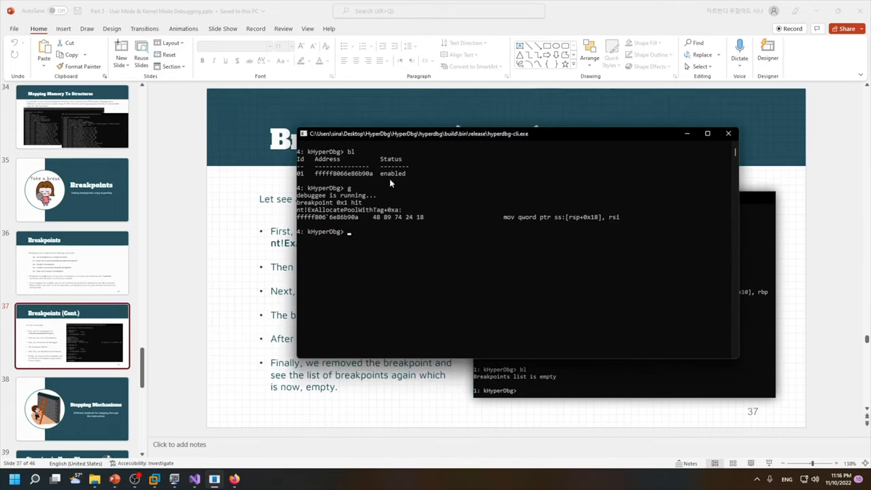
{"action": "mouse_move", "coordinate": [335, 246]}
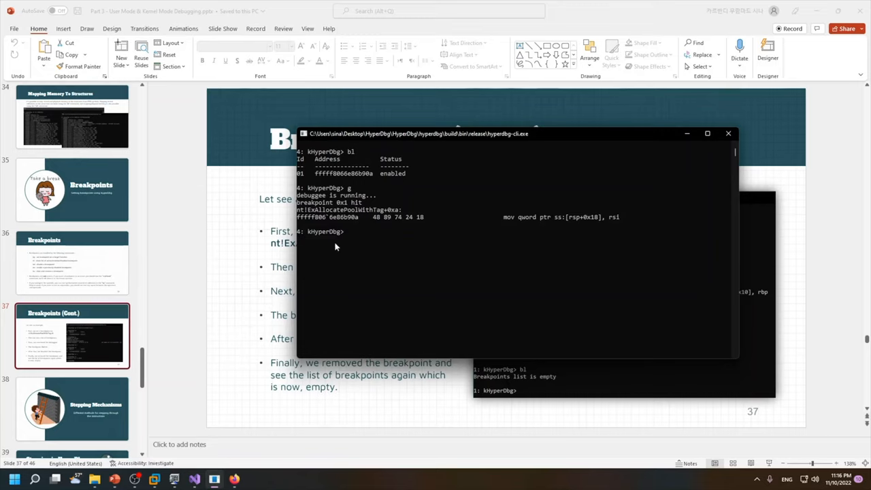
{"action": "mouse_move", "coordinate": [333, 232]}
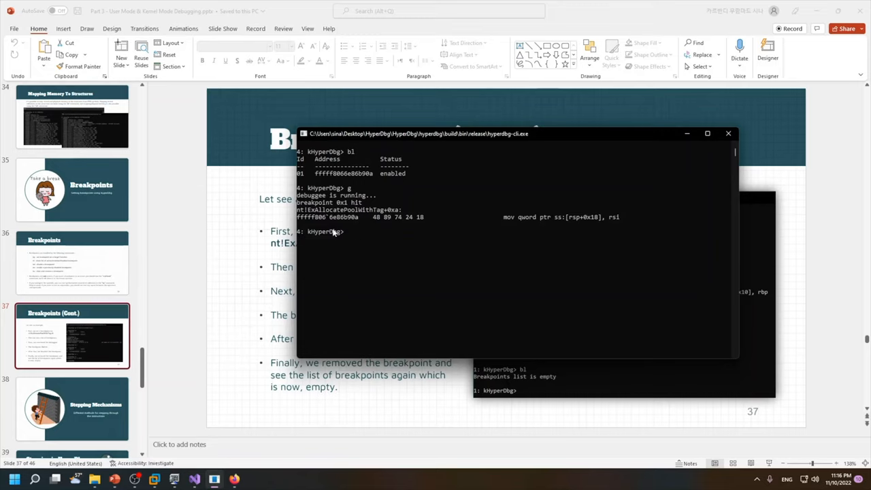
{"action": "mouse_move", "coordinate": [349, 240]}
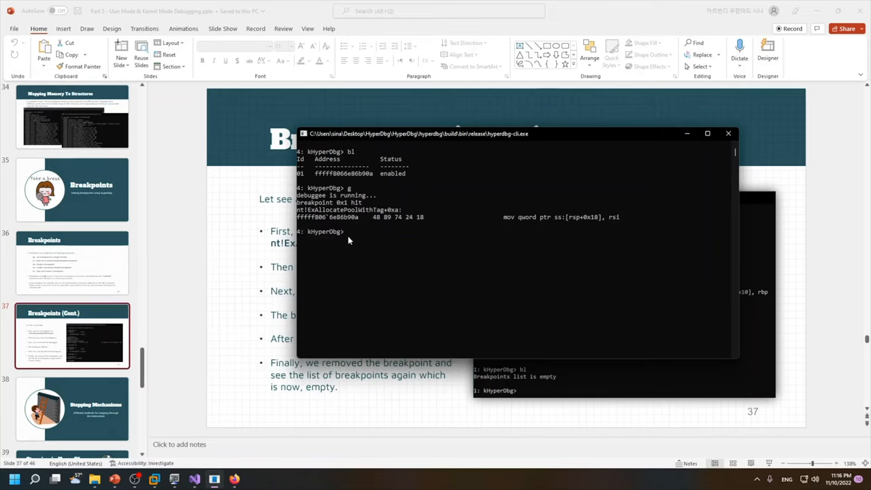
{"action": "mouse_move", "coordinate": [547, 242]}
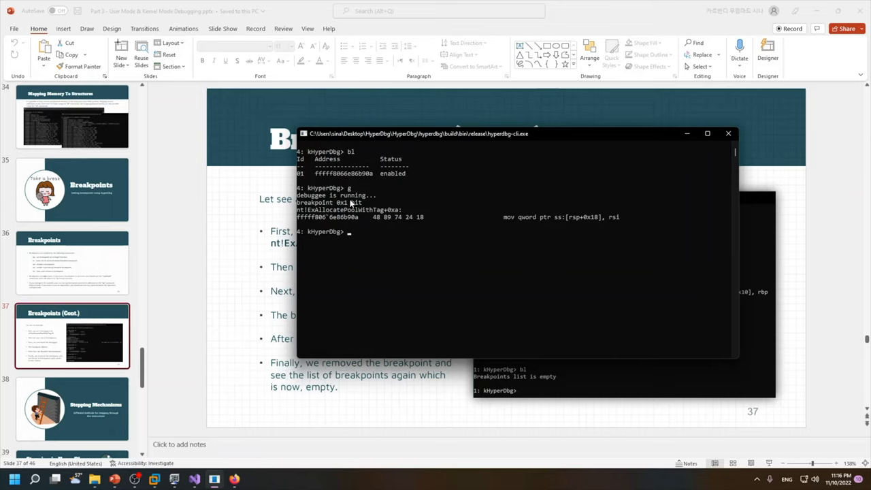
{"action": "mouse_move", "coordinate": [305, 219]}
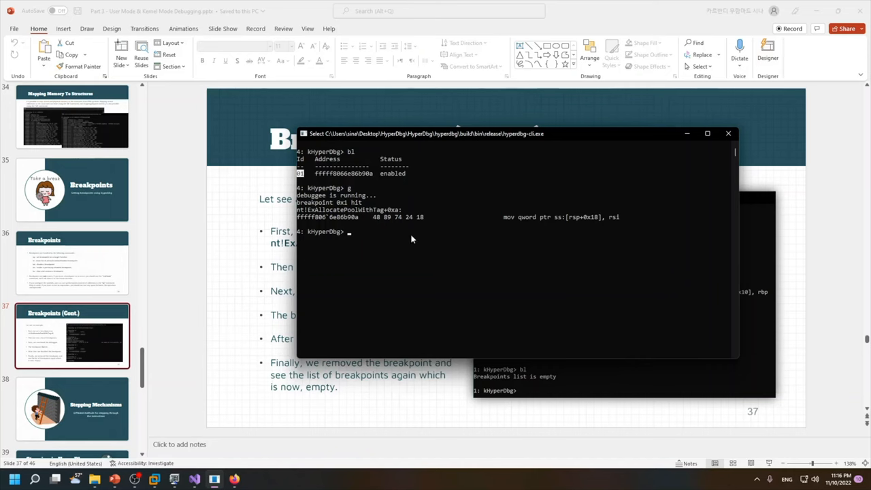
- Dump registers with r, continue to another hit, clear breakpoint 1 with bc and resume
{"action": "type", "text": "r"}
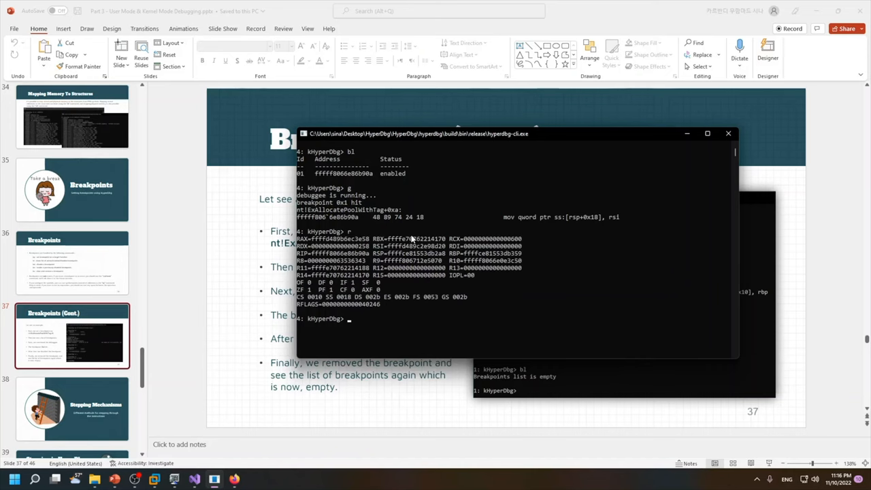
{"action": "type", "text": "g"}
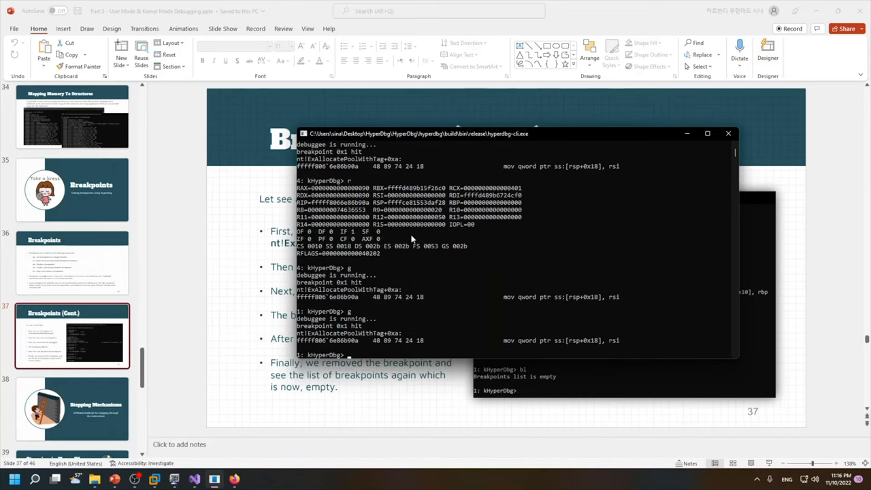
{"action": "type", "text": "bl"}
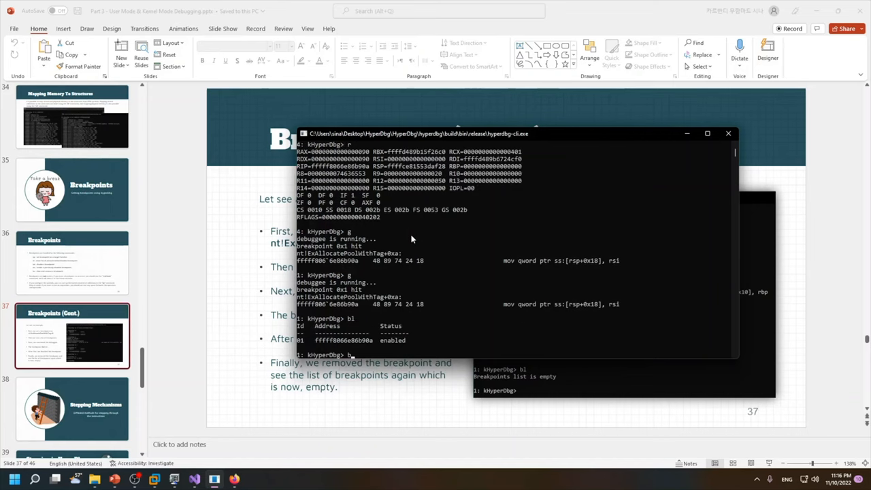
{"action": "type", "text": "c 01"}
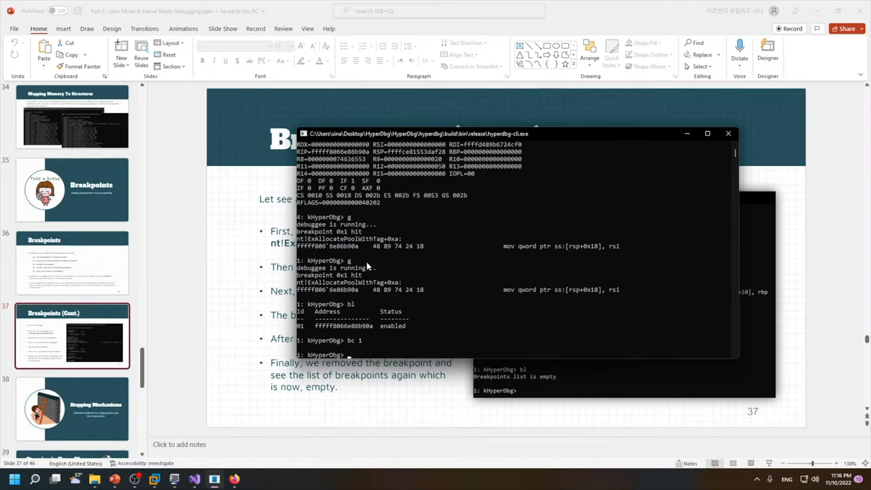
{"action": "key", "text": "Return"}
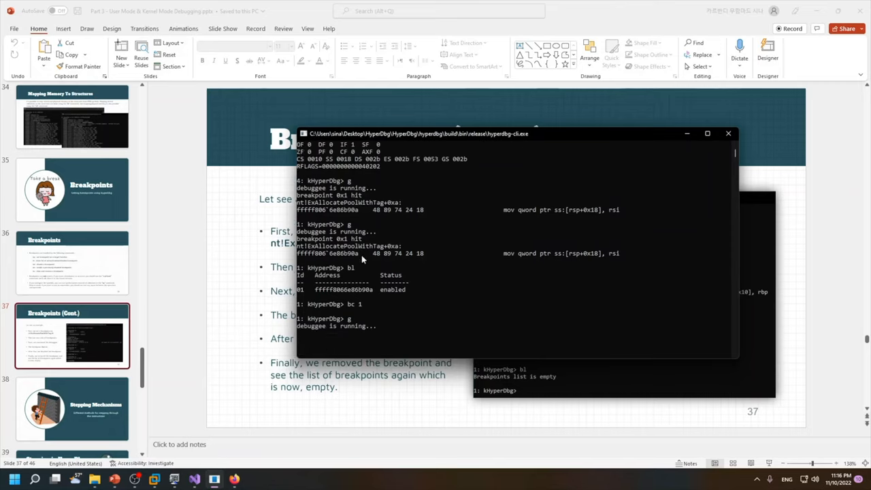